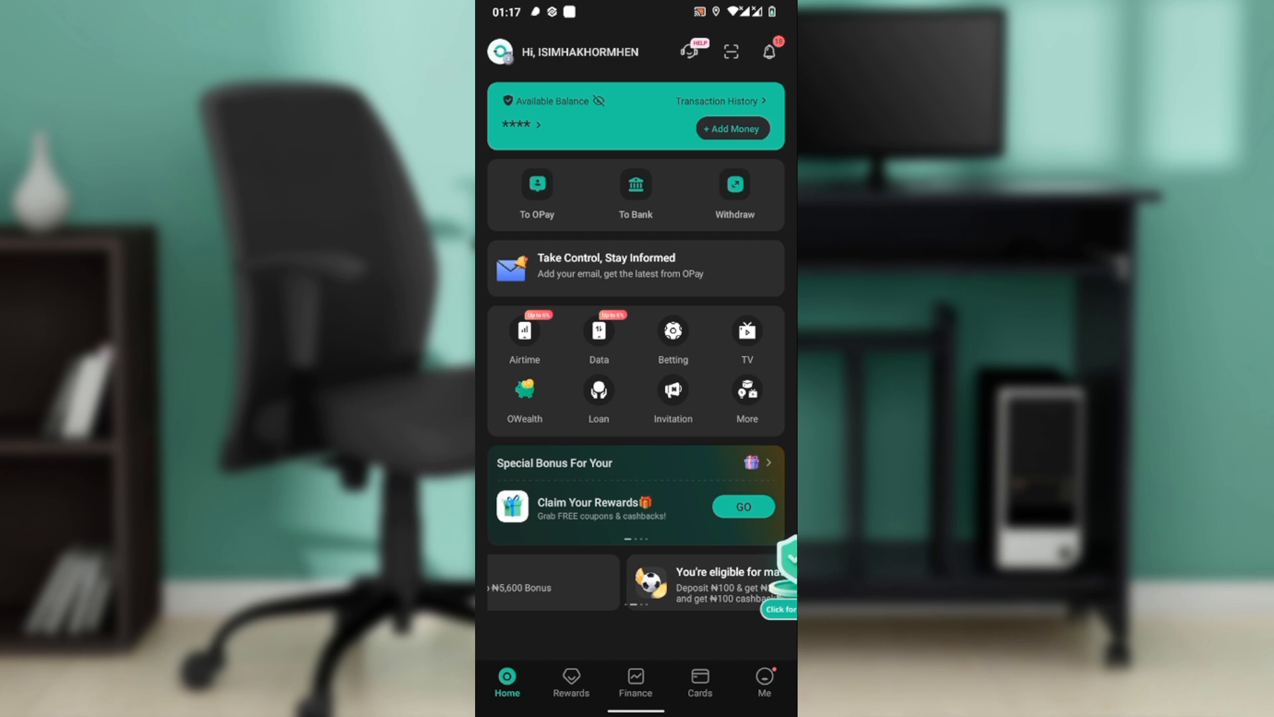
Open the Me page listing Transaction History, Account Limits and Security Center
click(764, 681)
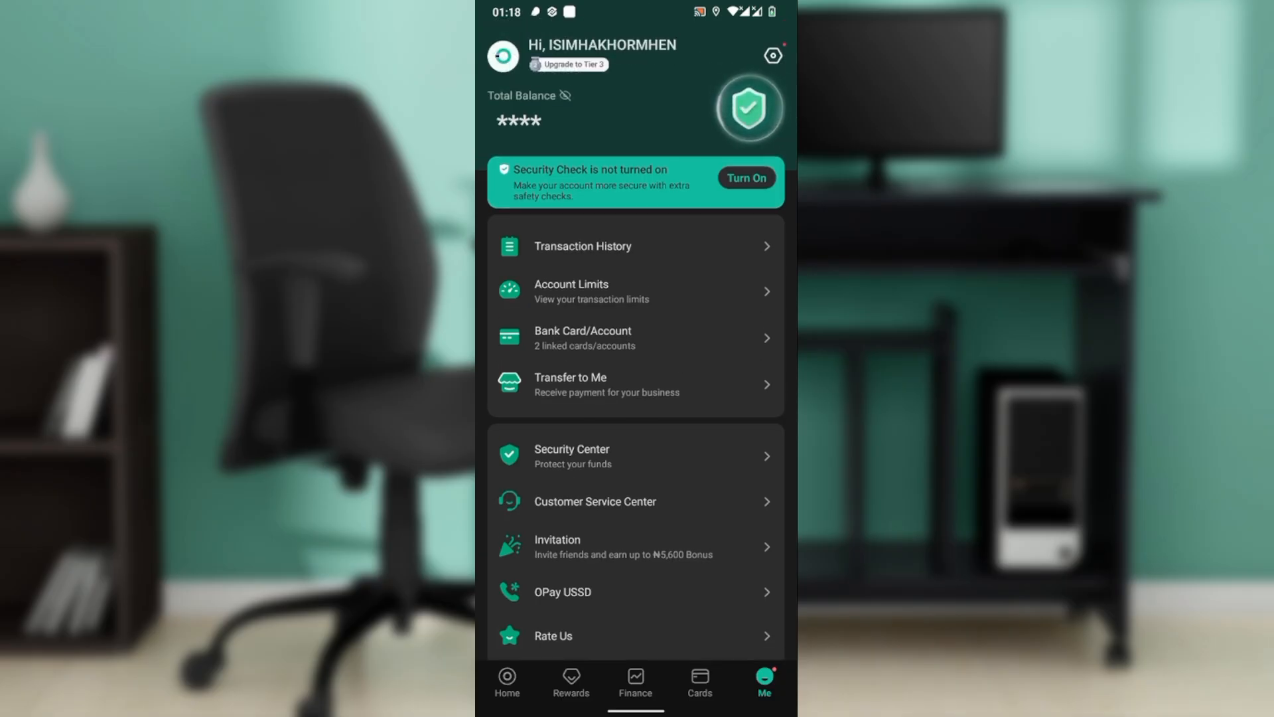
Scroll the June 2025 transactions and open the Download Statement form
scroll(down, 3)
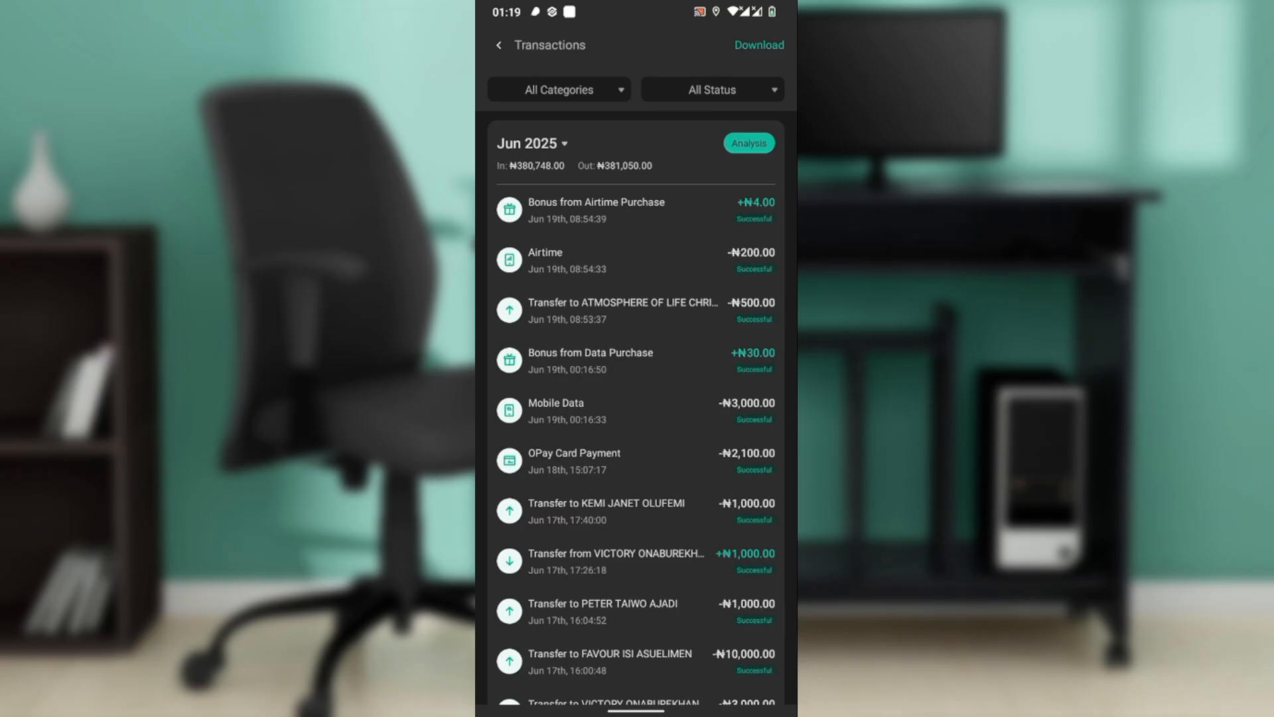
click(758, 44)
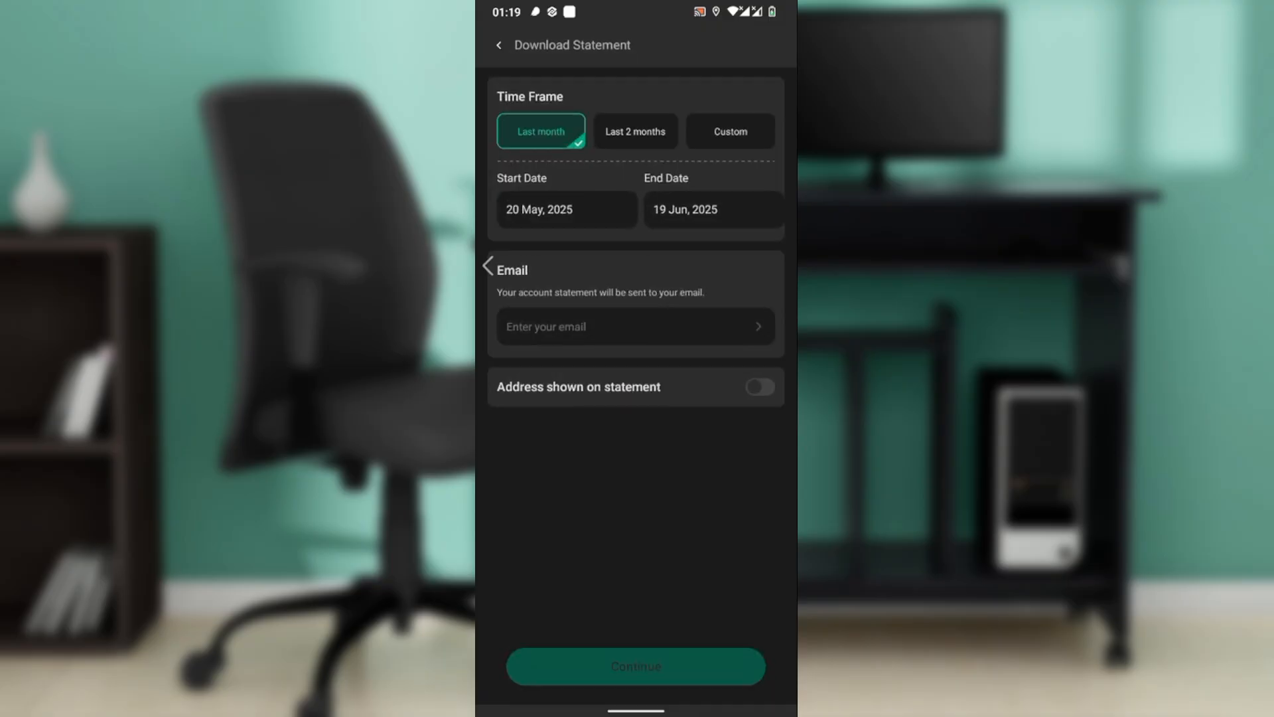
Leave Download Statement and return to the home screen with the balance card
click(498, 45)
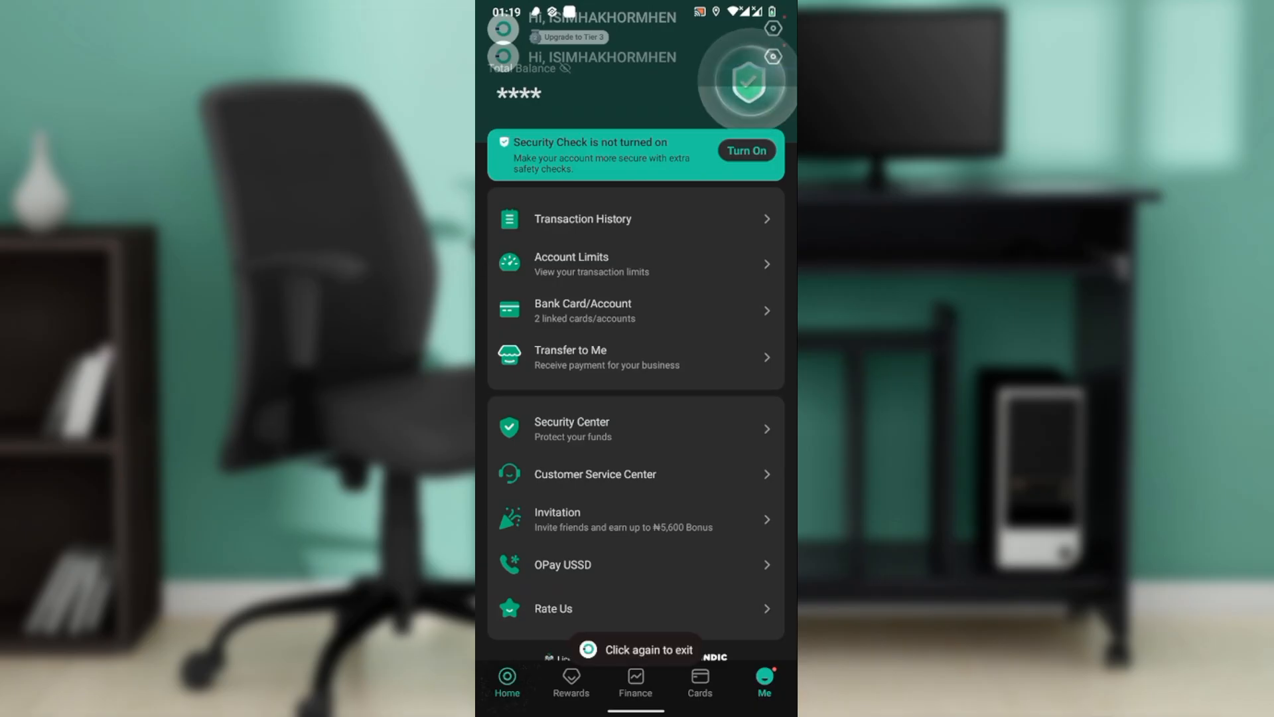
click(506, 683)
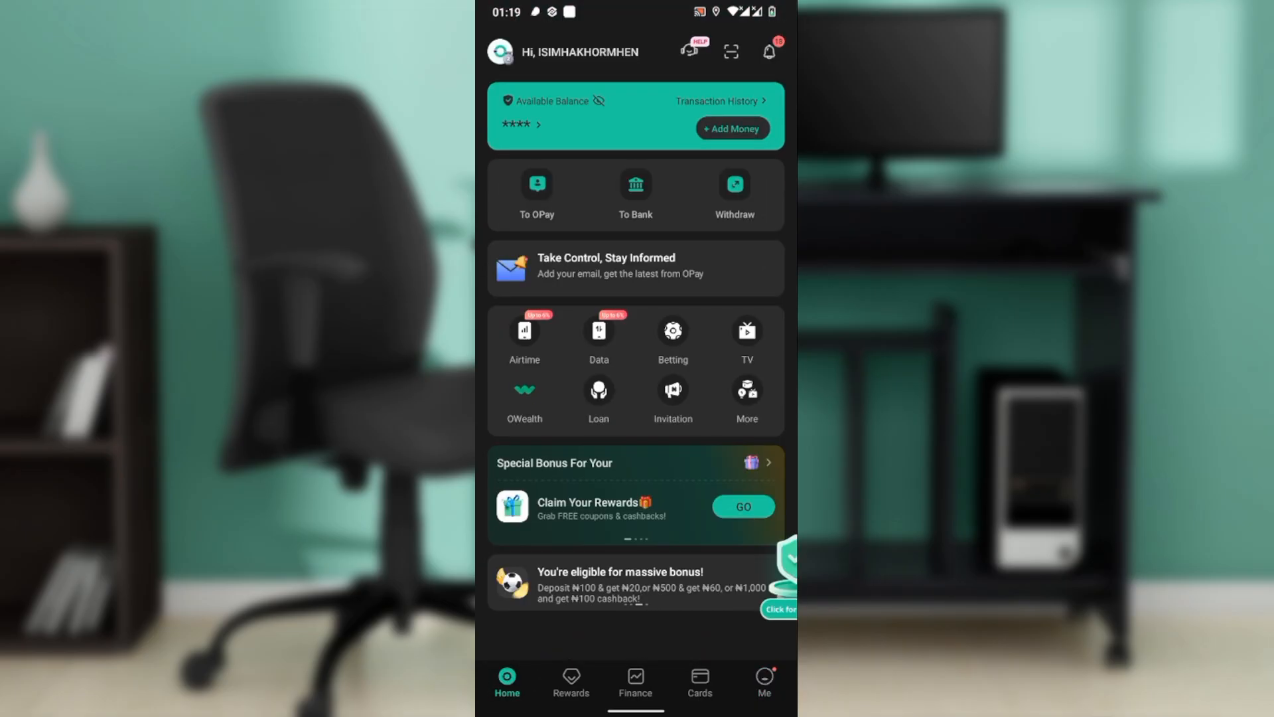